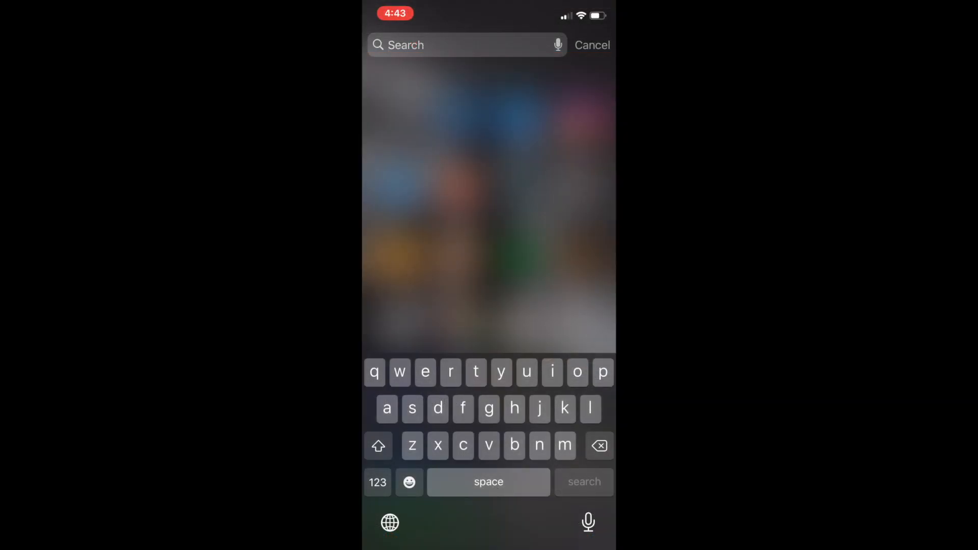
Find Cardboard Camera via Spotlight and capture a new panorama of the backyard lawn and shed
text(card)
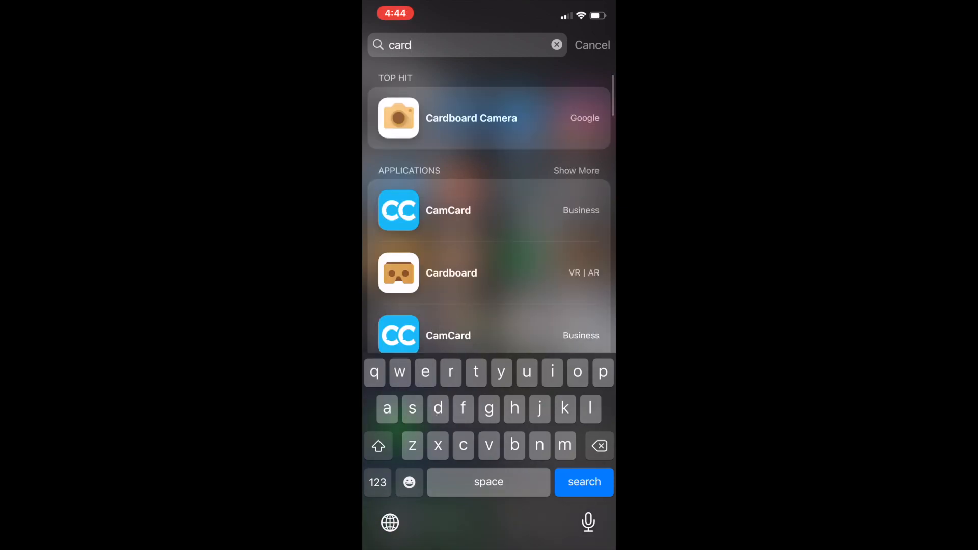
click(471, 118)
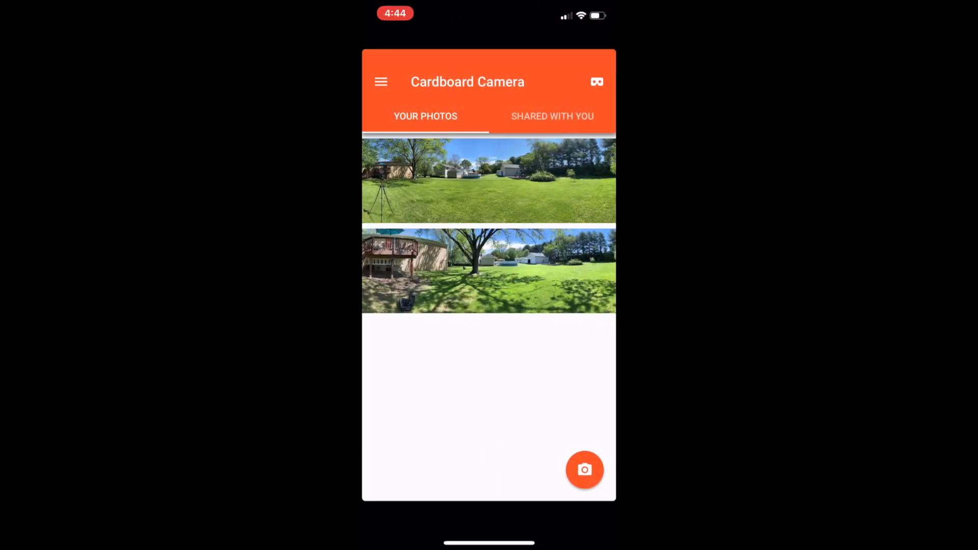
click(585, 469)
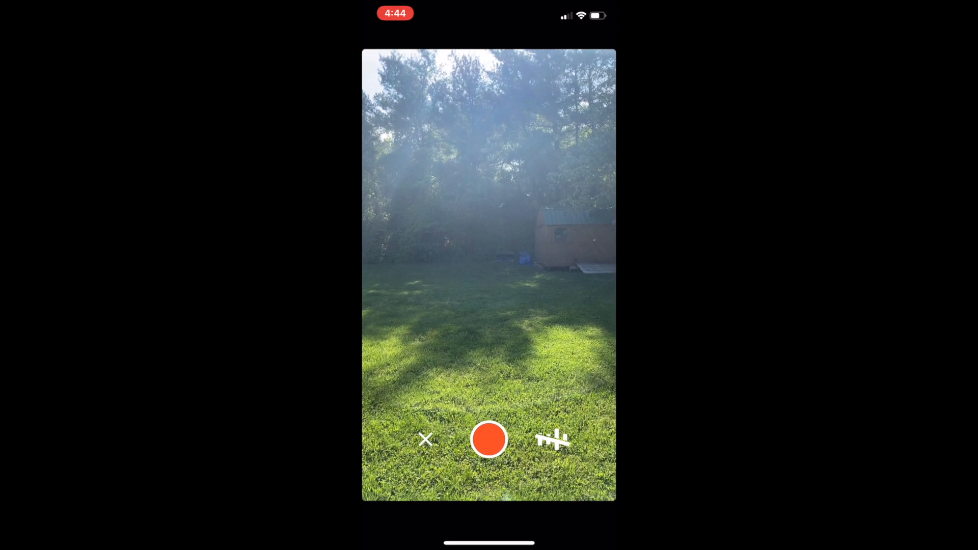
click(488, 441)
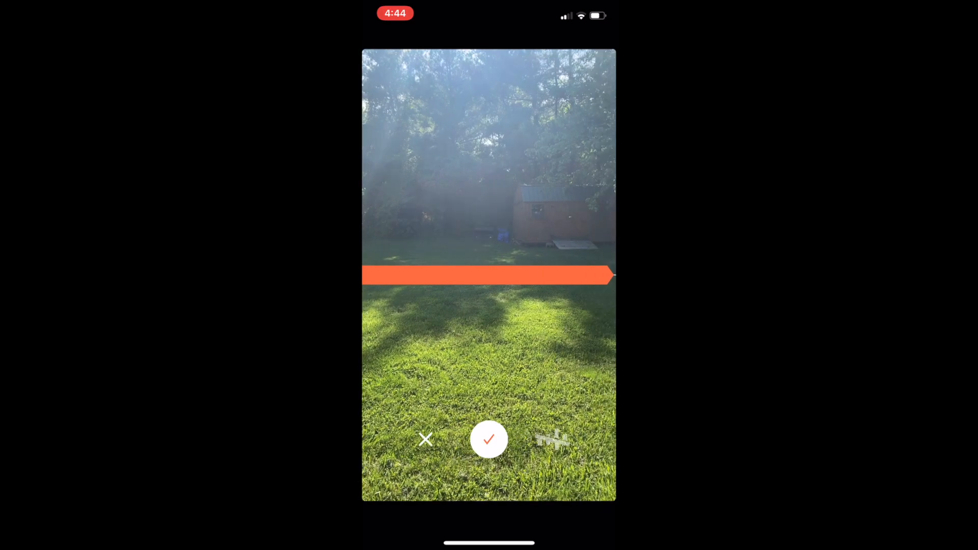
click(488, 440)
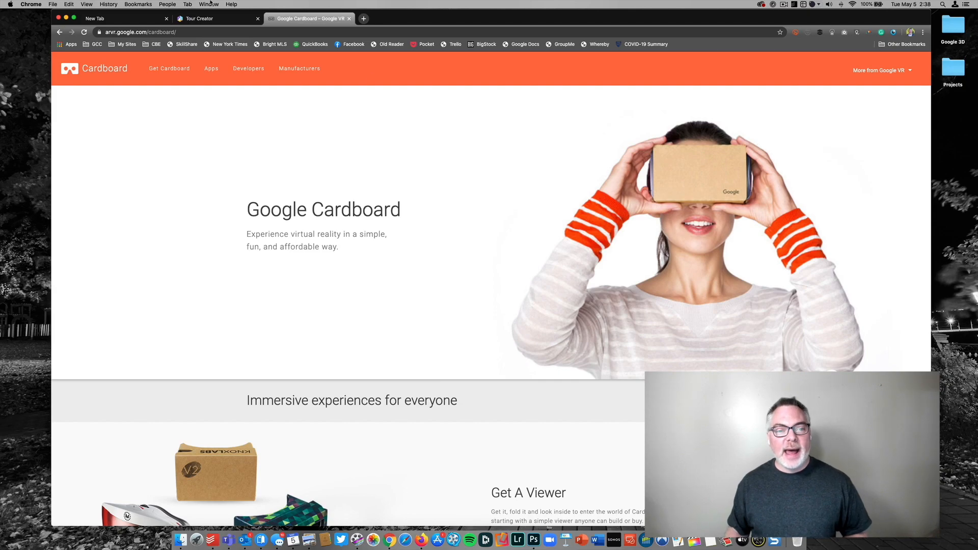
Switch from the Google Cardboard page to the Tour Creator page
click(212, 19)
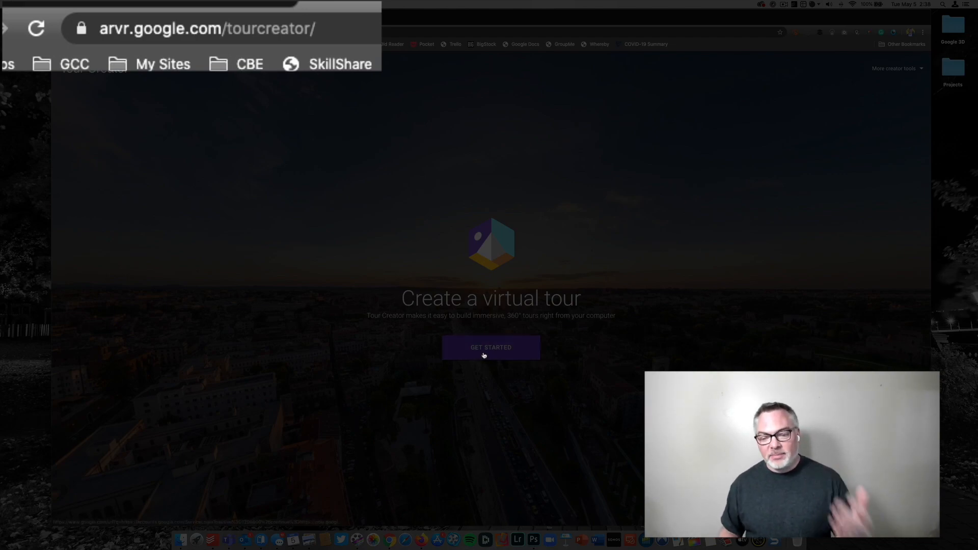
Get started in Tour Creator, leave the Templates gallery and return to the home dashboard
click(490, 347)
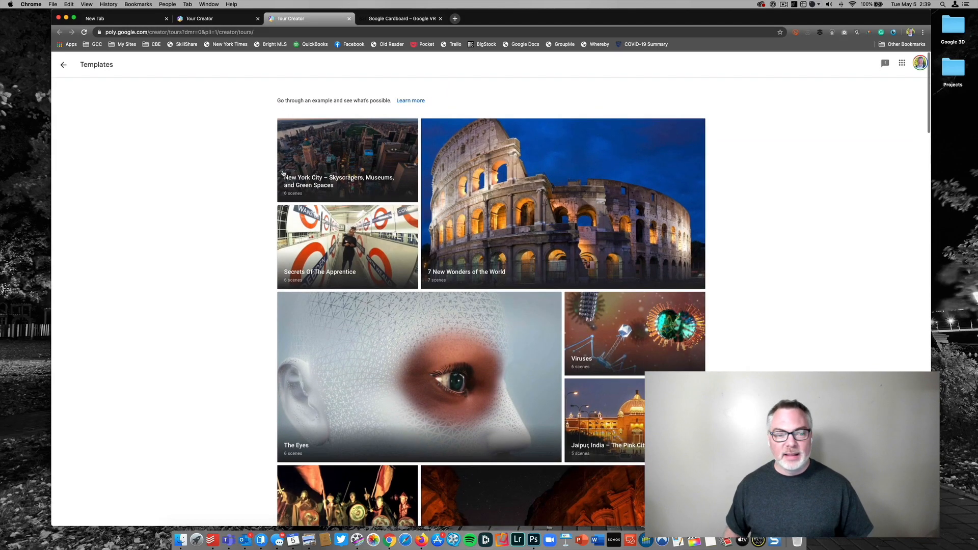
click(63, 64)
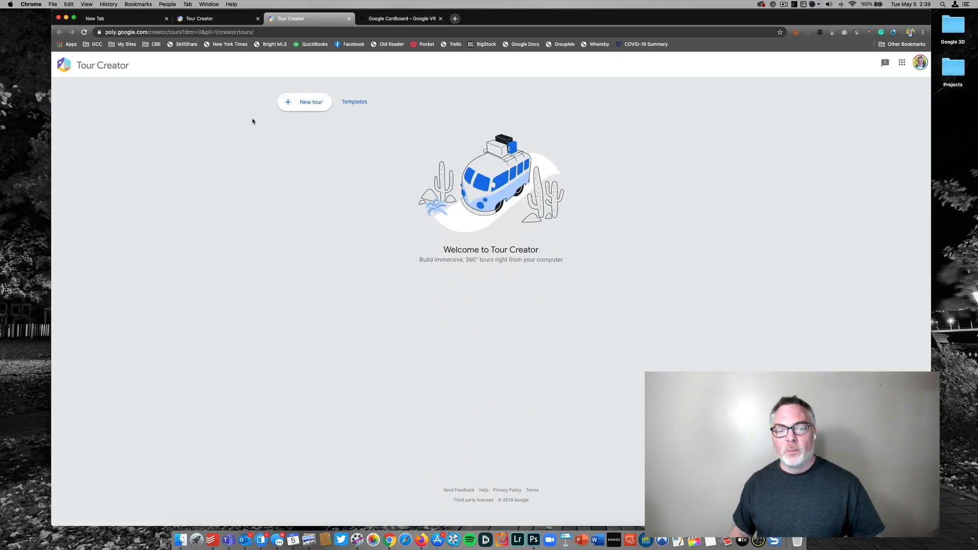
click(305, 102)
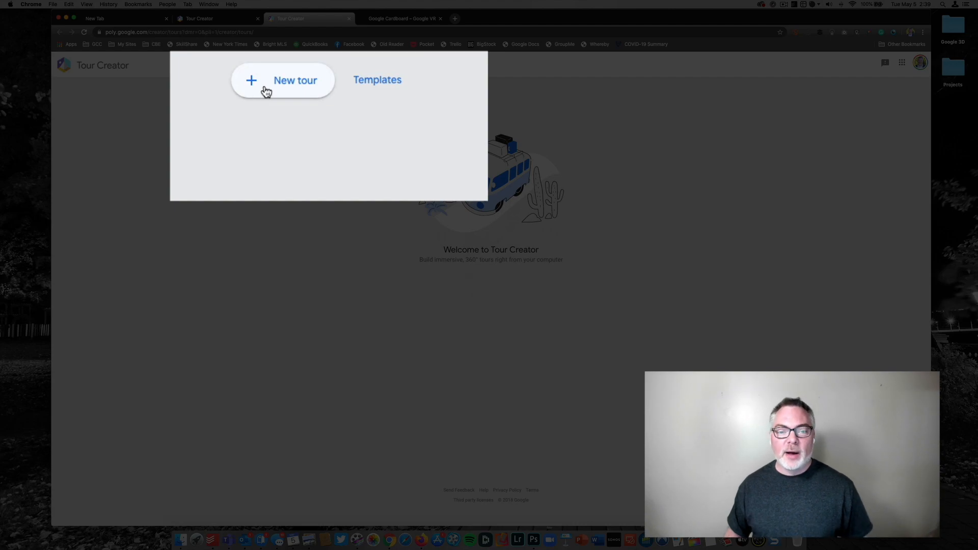
Start a new tour titled 'Test Tour'
click(283, 79)
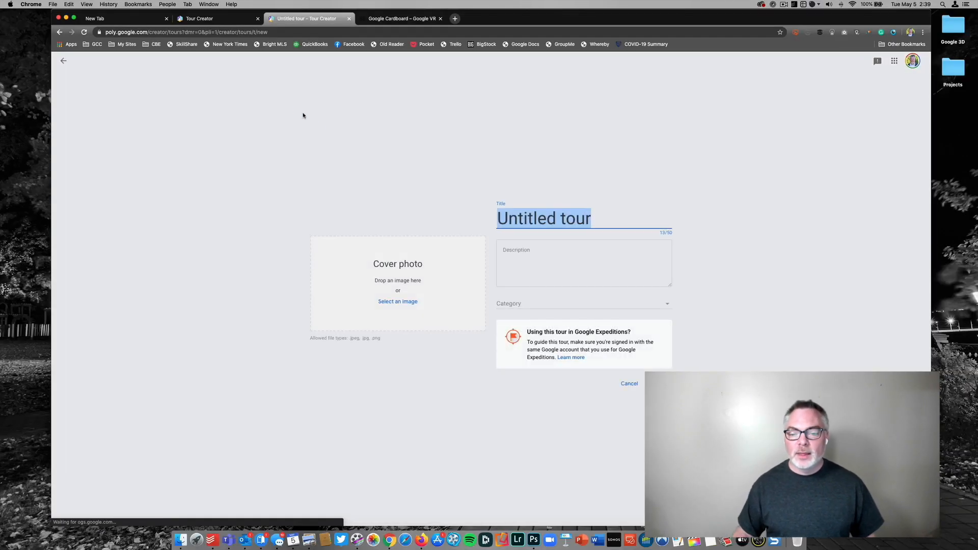
text(Test Tour)
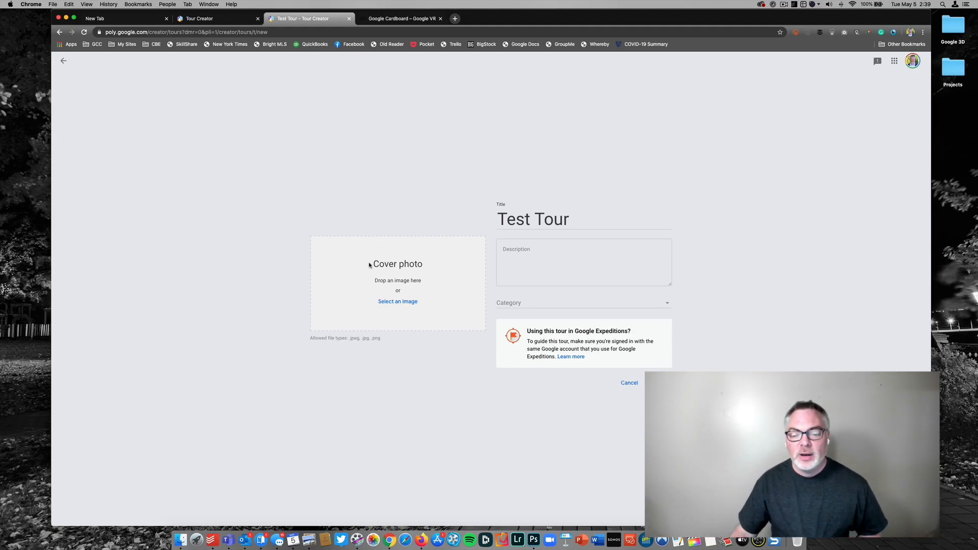
Set IMG_5541.jpeg from Desktop > Google 3D as the tour's backyard cover photo
click(398, 302)
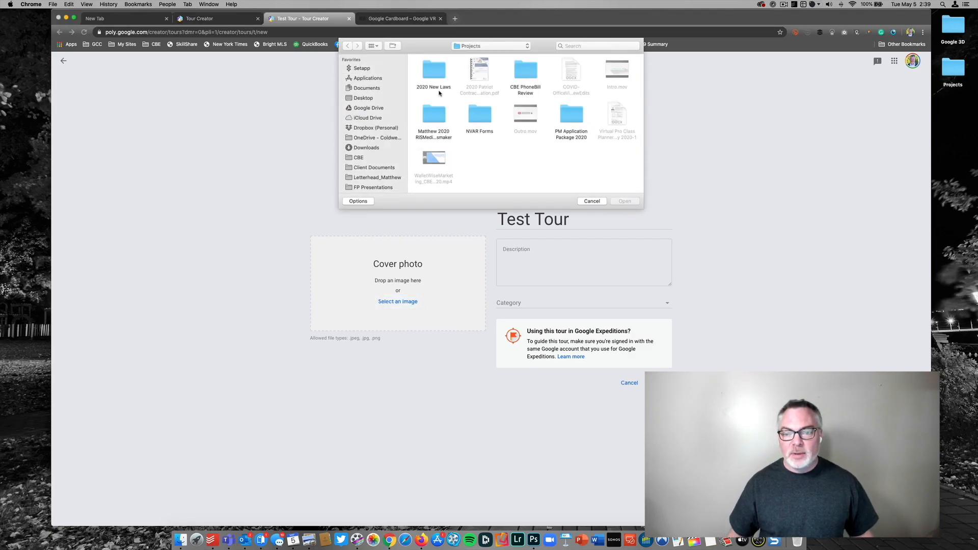
click(363, 98)
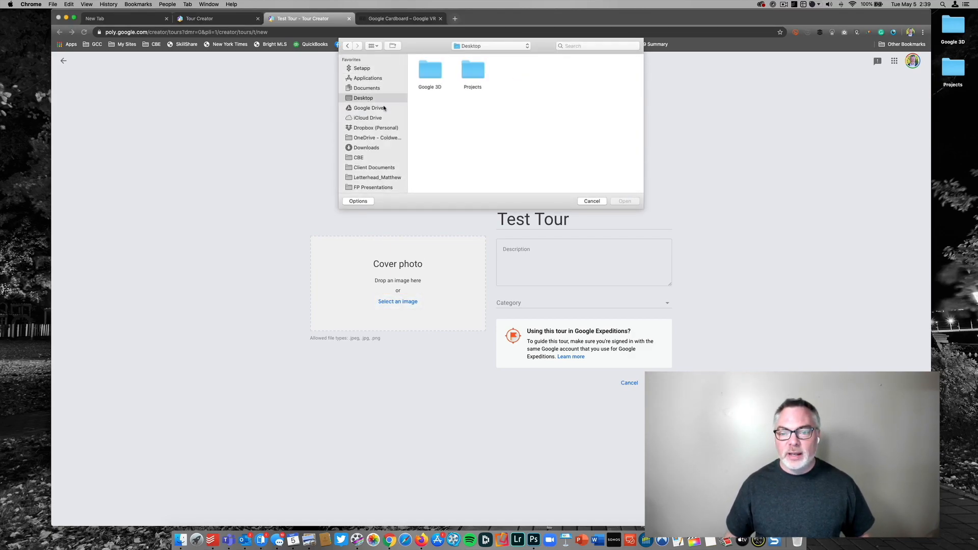
double_click(430, 70)
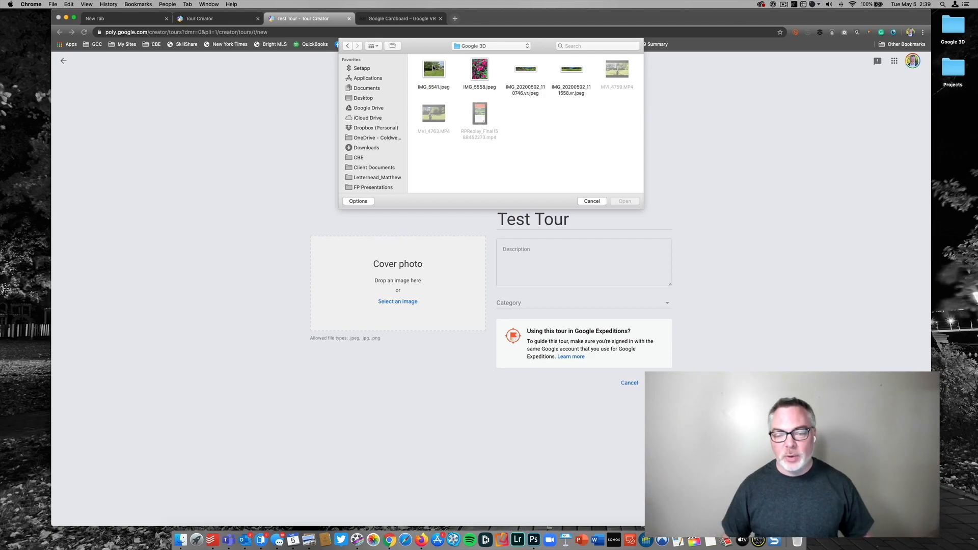
click(434, 68)
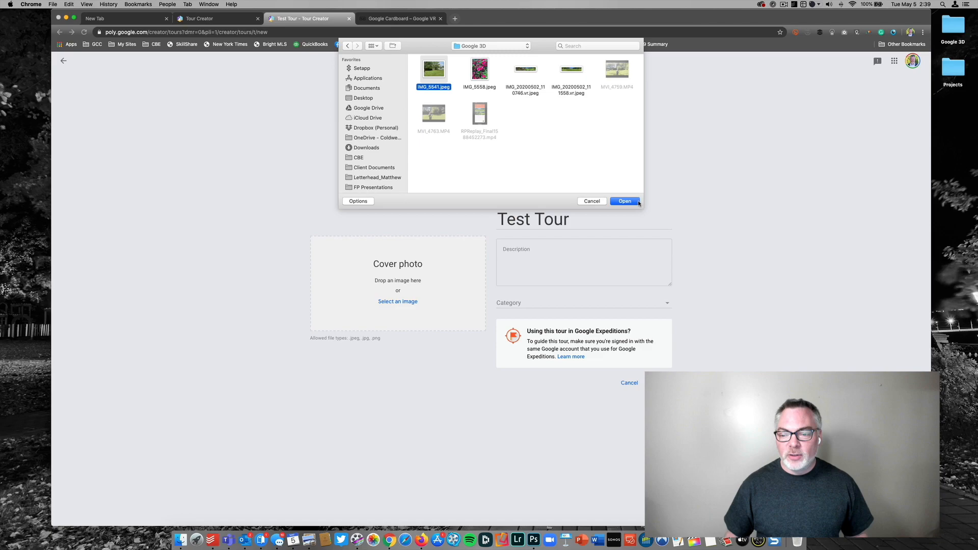
click(624, 200)
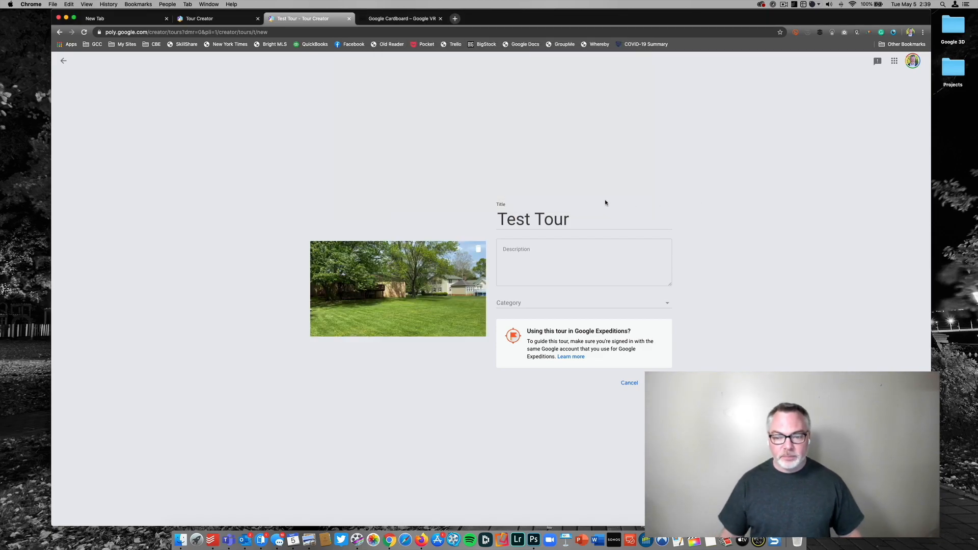
Give Test Tour the description 'Description goes here.' and the Travel & Leisure category
click(583, 262)
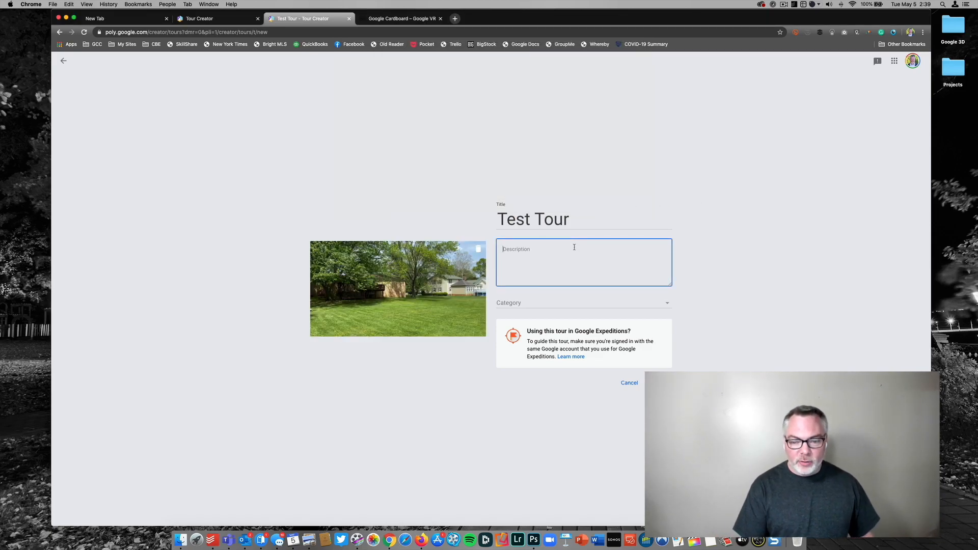
text(goes here.)
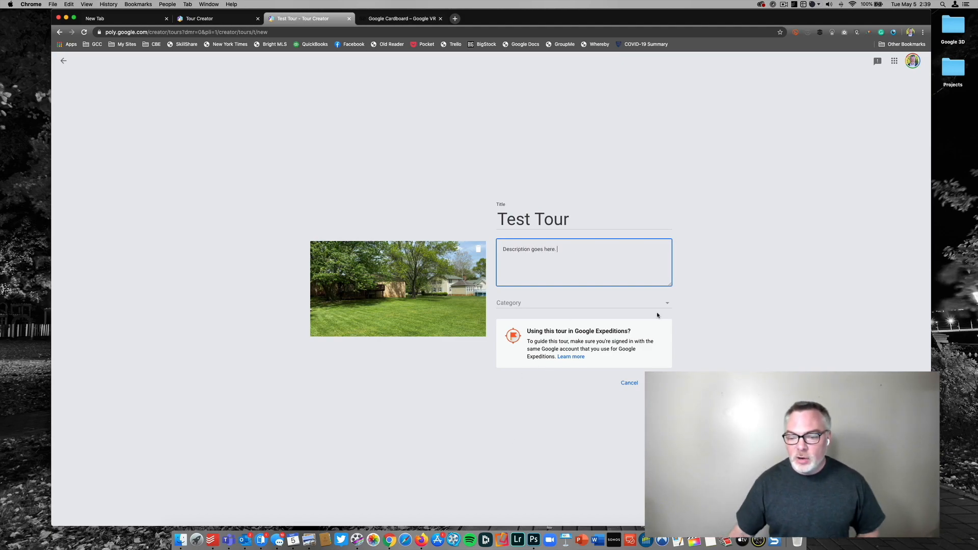
click(583, 303)
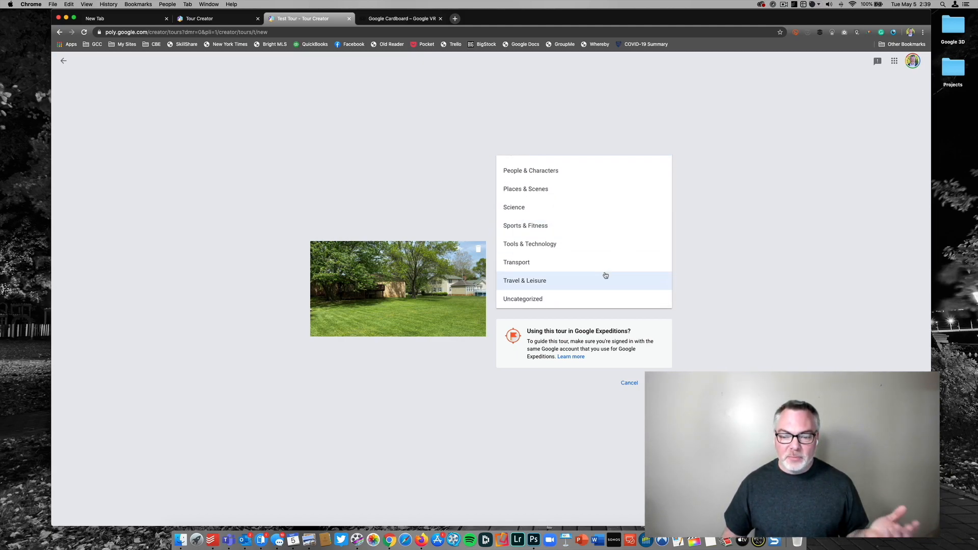
click(525, 280)
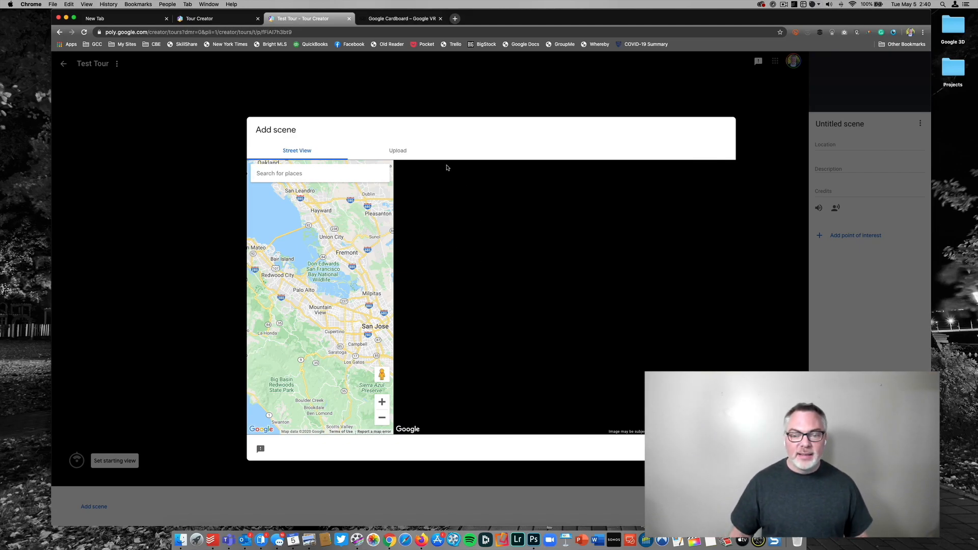
Upload the backyard 360° panorama as the first scene's image
click(398, 151)
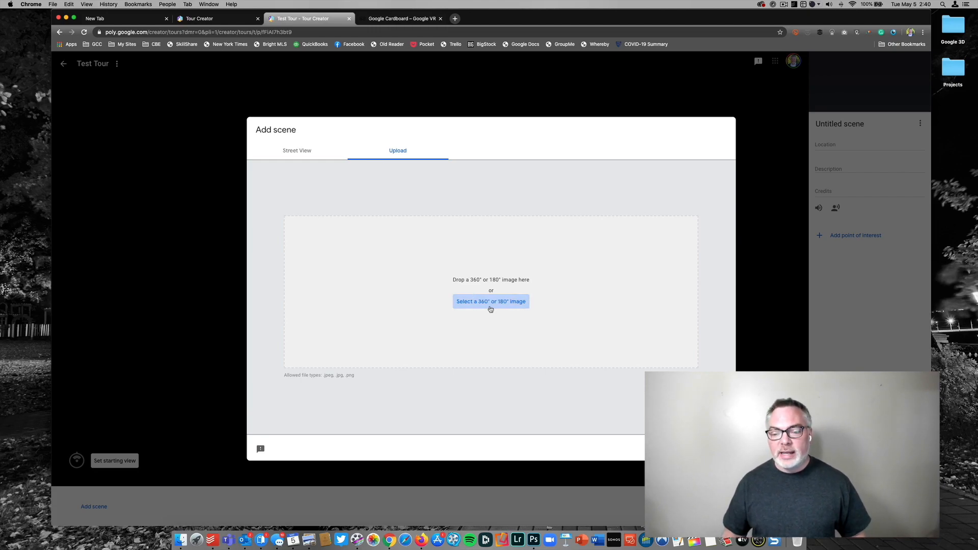
click(490, 301)
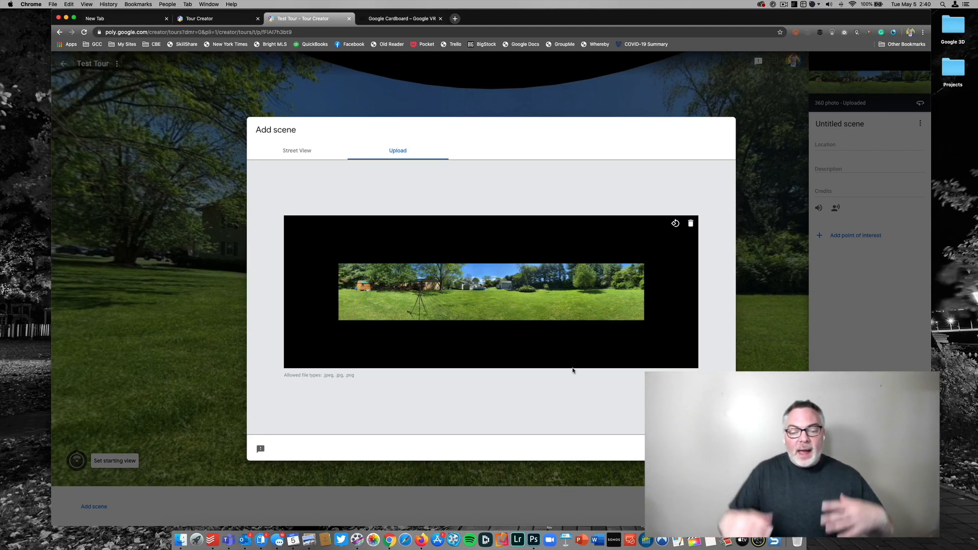
mouse_move(499, 285)
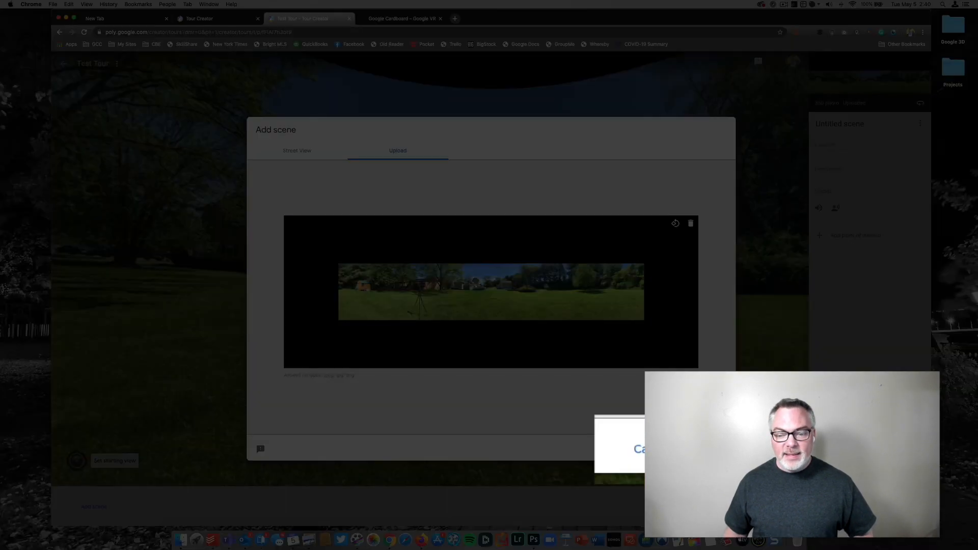
click(636, 449)
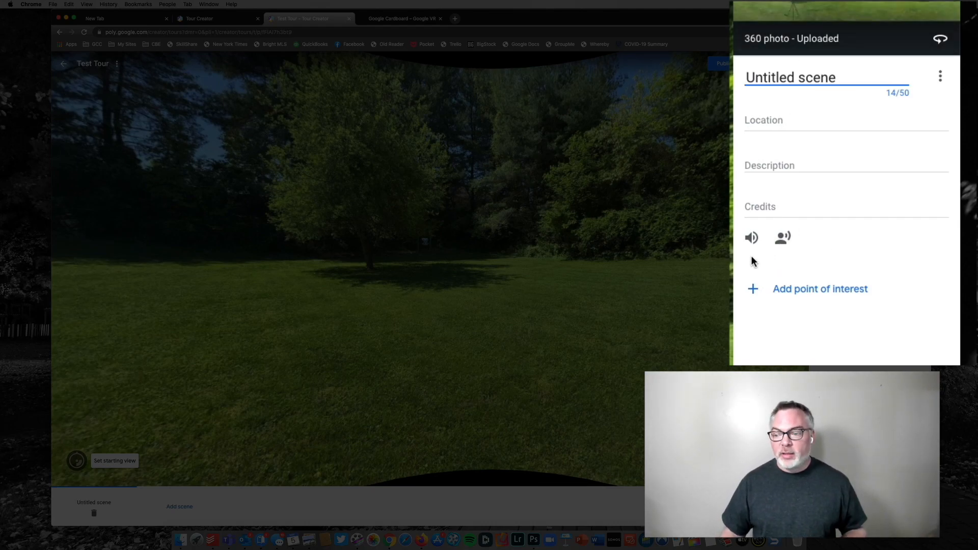
mouse_move(752, 237)
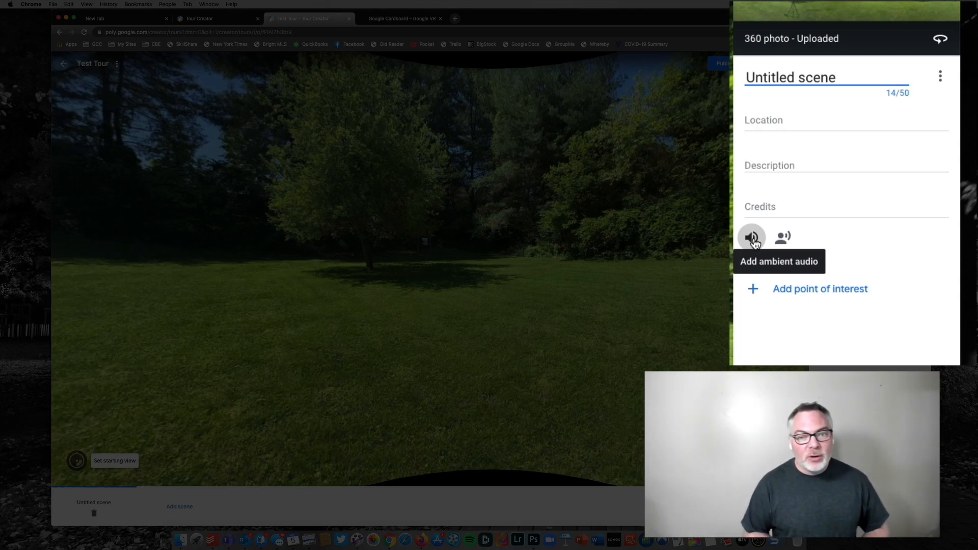
click(752, 238)
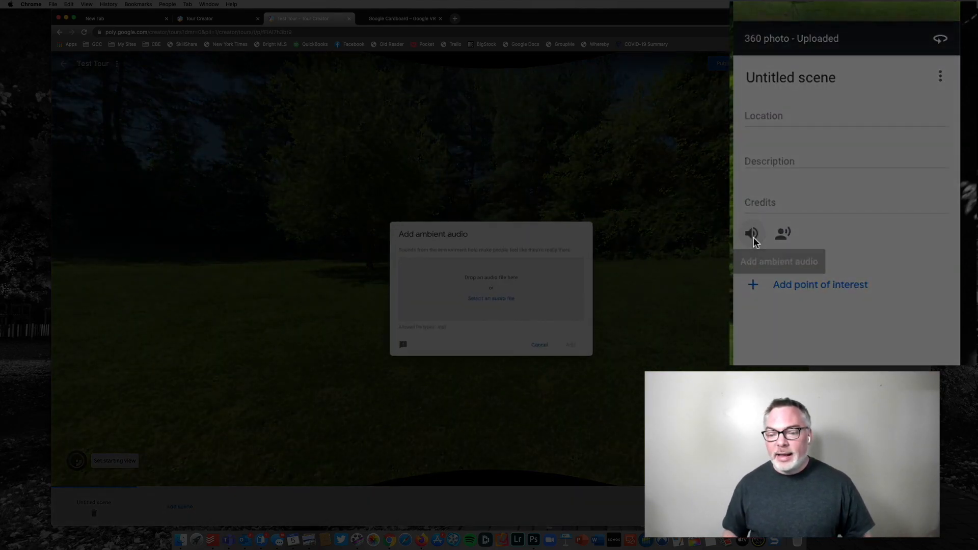
click(539, 345)
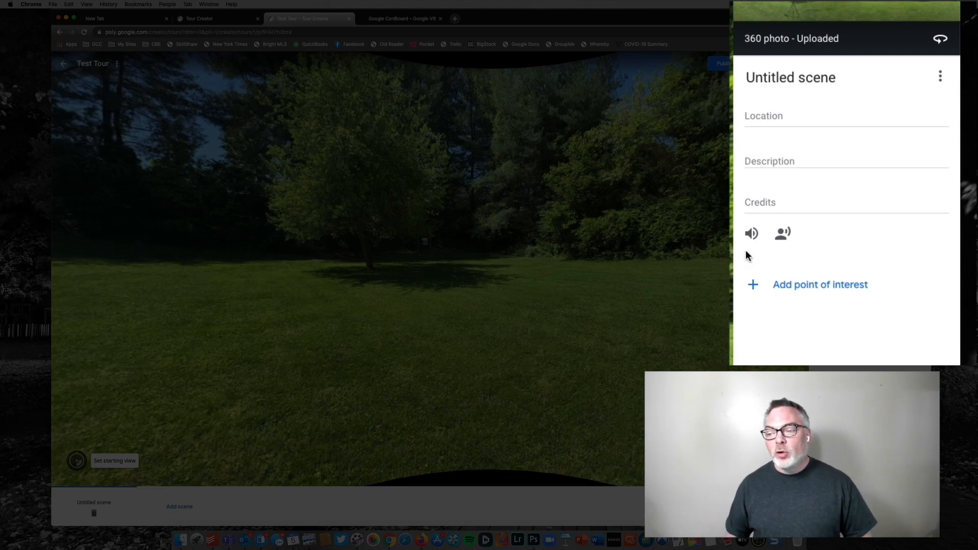
click(782, 234)
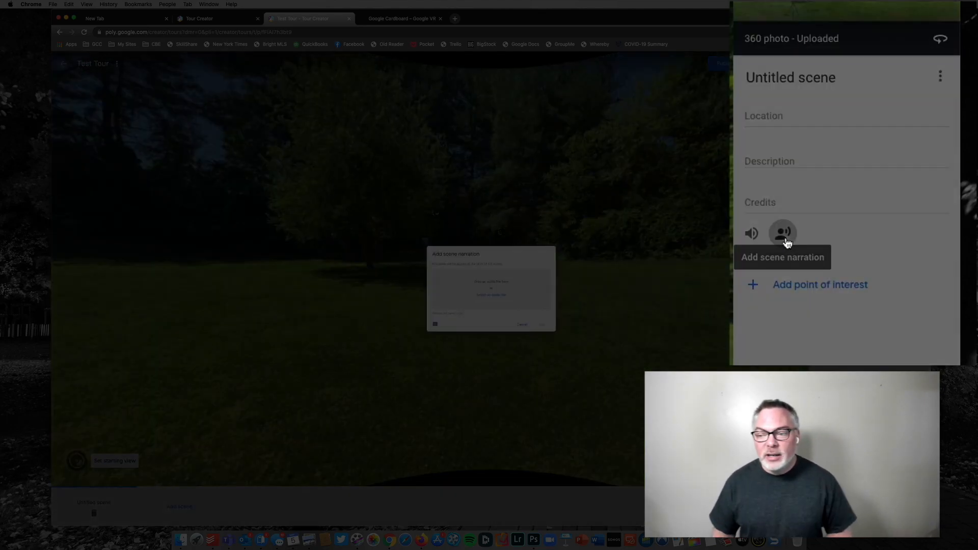
click(783, 233)
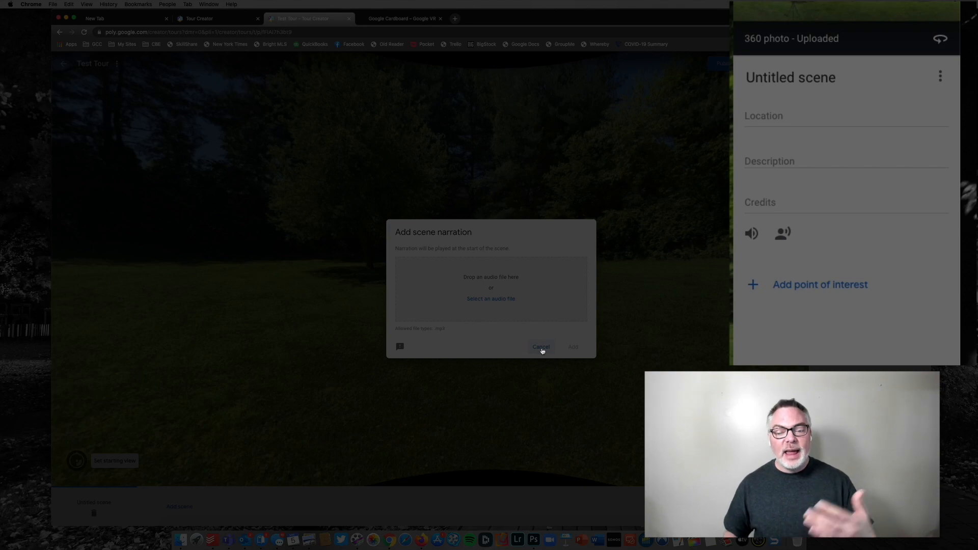
click(540, 346)
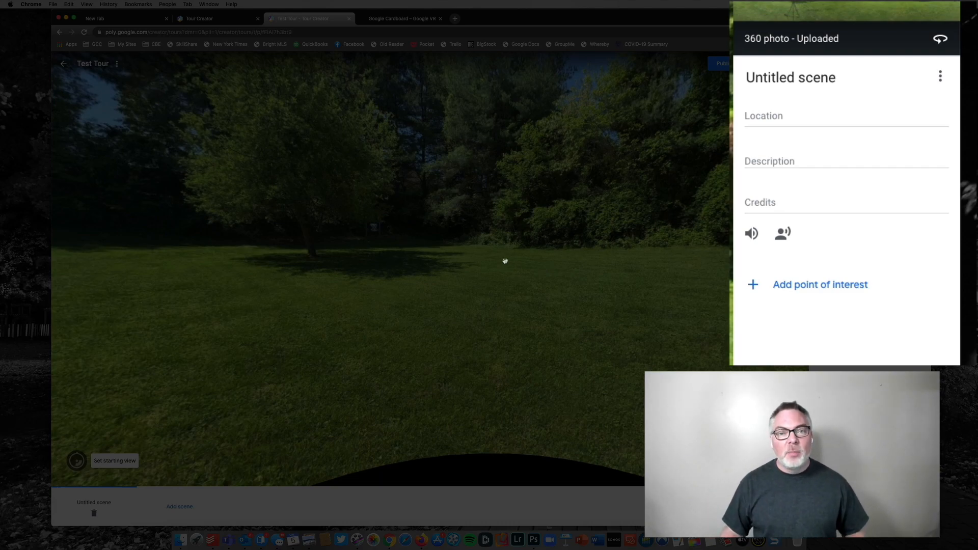
Add a point of interest named 'Matthew's Archery Target' to the scene
click(820, 284)
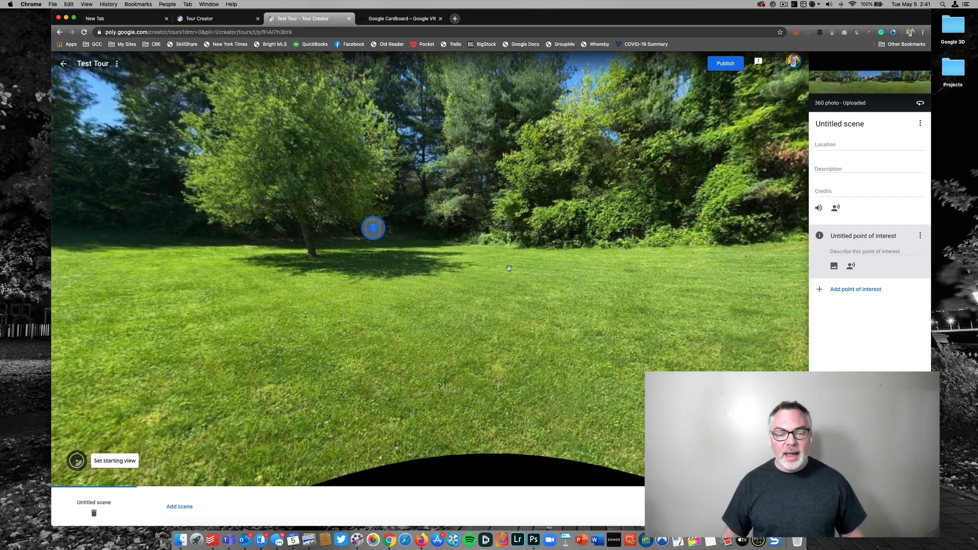
click(864, 236)
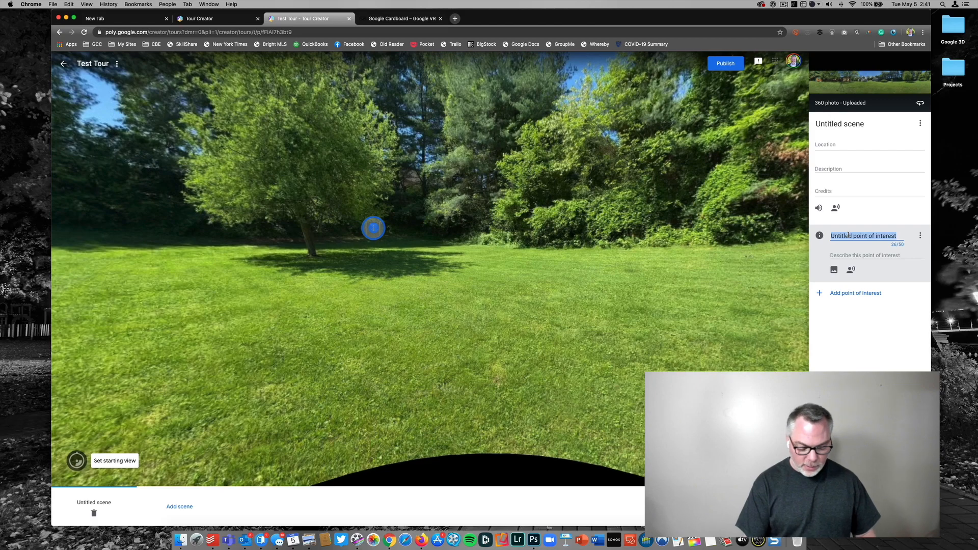
text(Matthew's Archery Target)
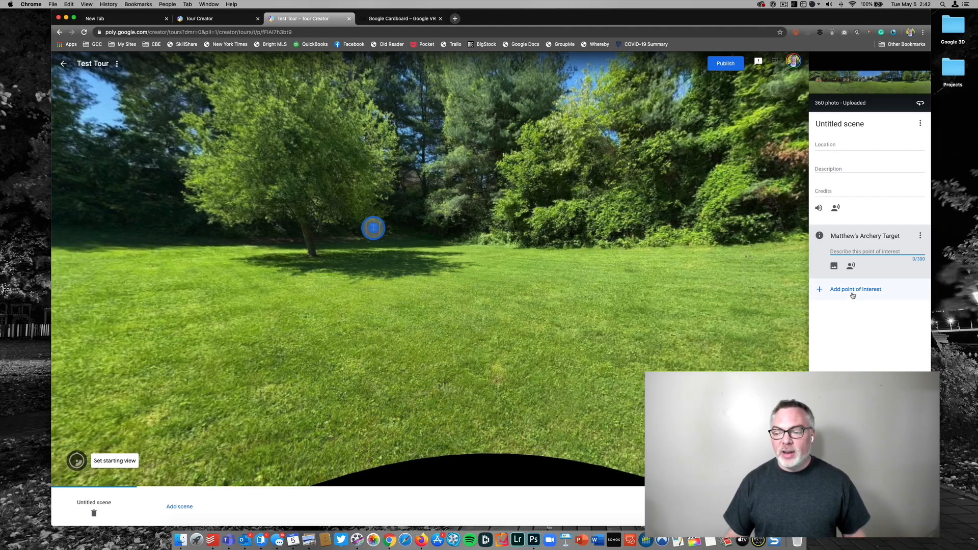
Add a second point of interest placed on the tree and name it 'Apple Tree'
click(855, 288)
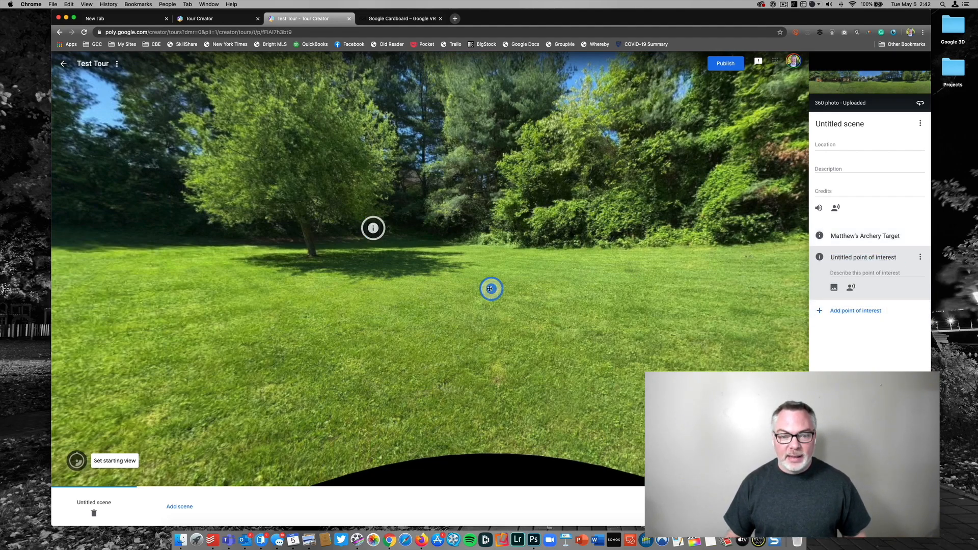
drag(491, 288, 294, 176)
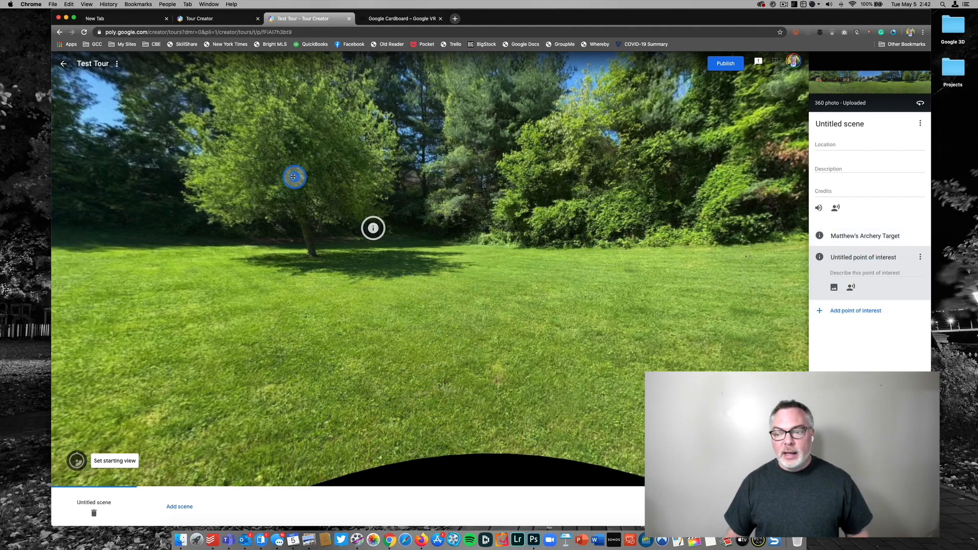
click(864, 256)
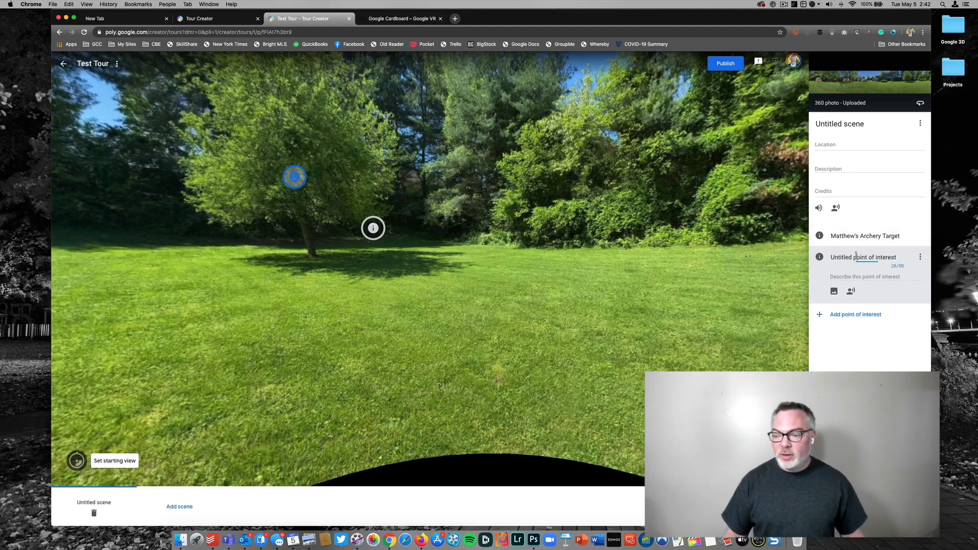
text(Apple Tree)
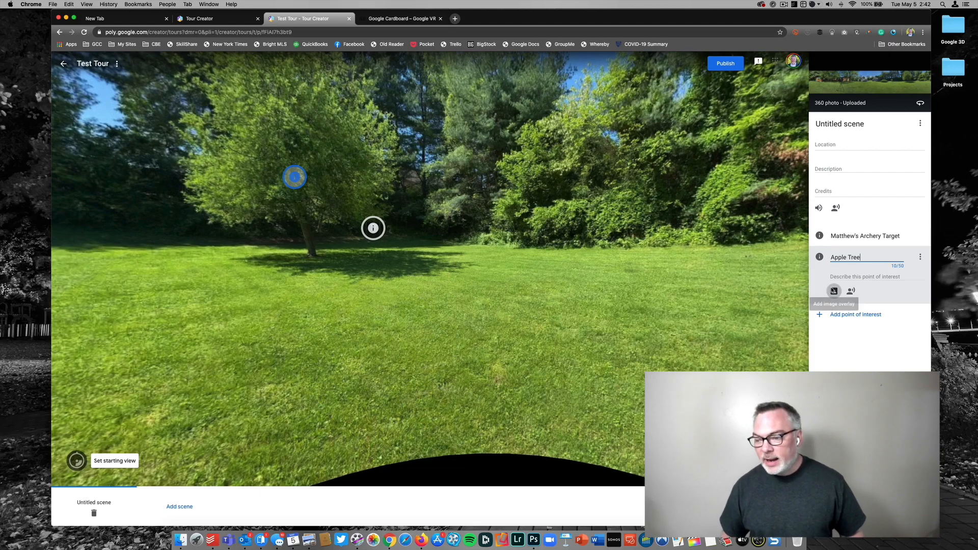
Attach the pink flower photo as an image overlay on the Apple Tree point
click(835, 291)
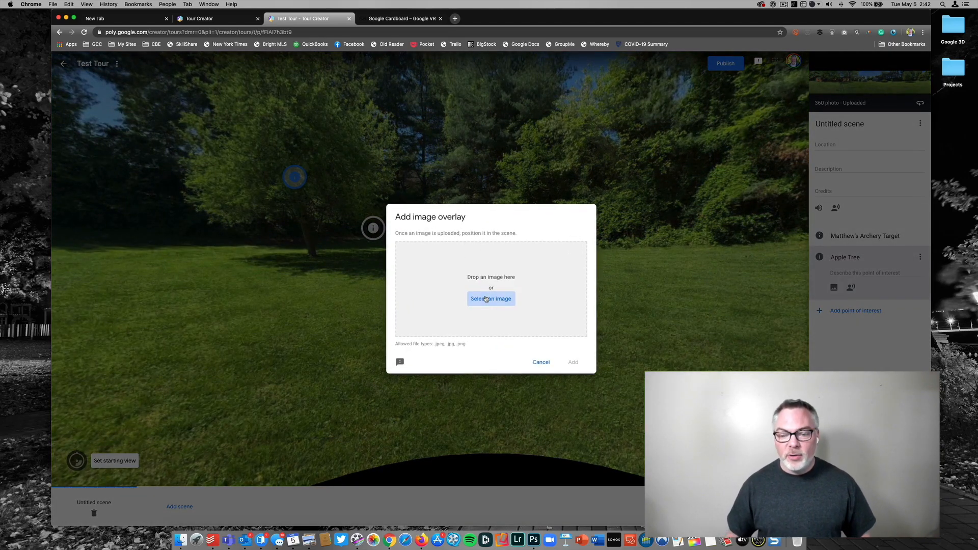
click(491, 299)
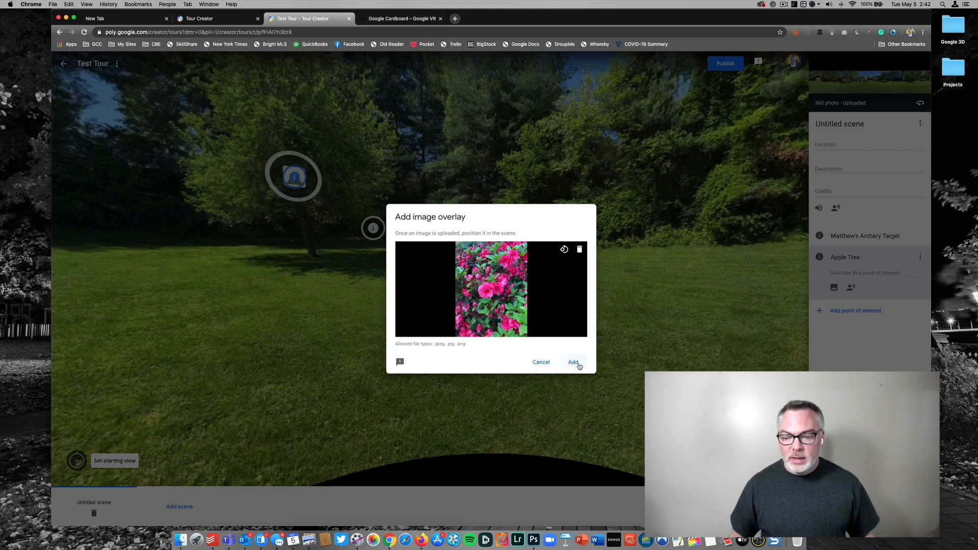
click(573, 363)
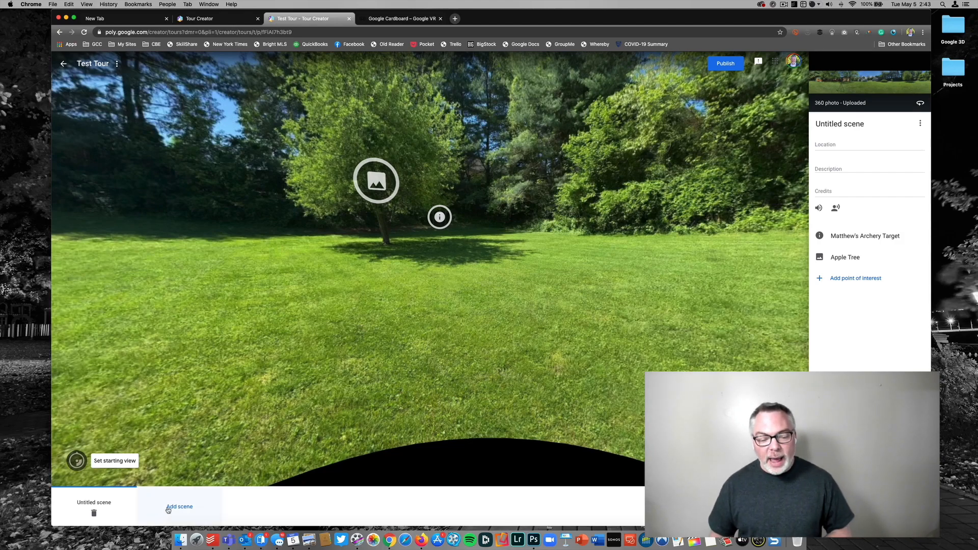
Add a second scene from another uploaded backyard panorama and look around it
click(180, 507)
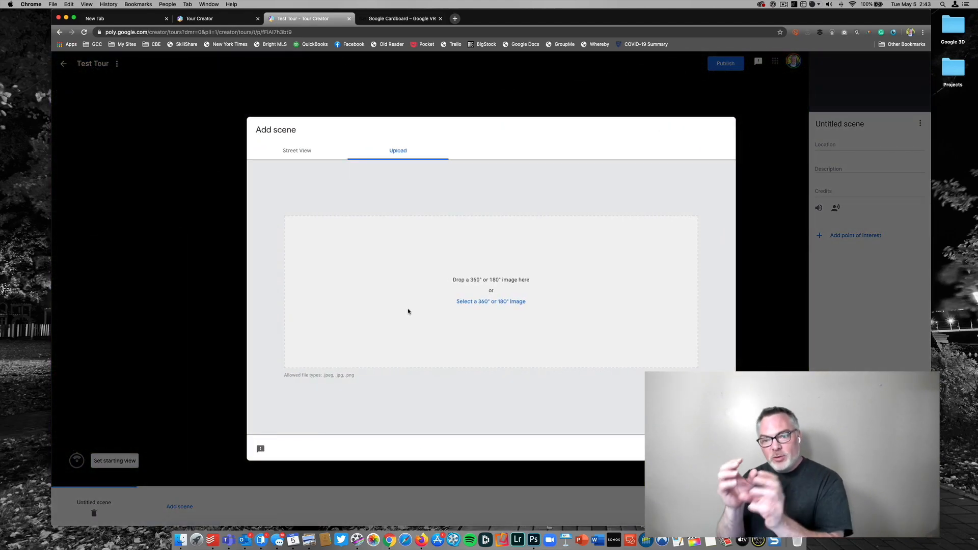
click(490, 301)
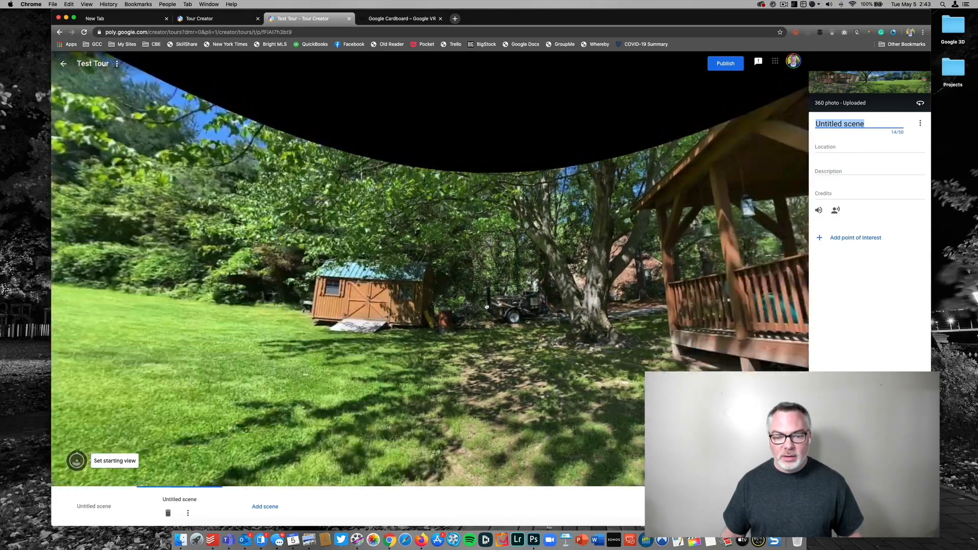
drag(487, 306, 521, 281)
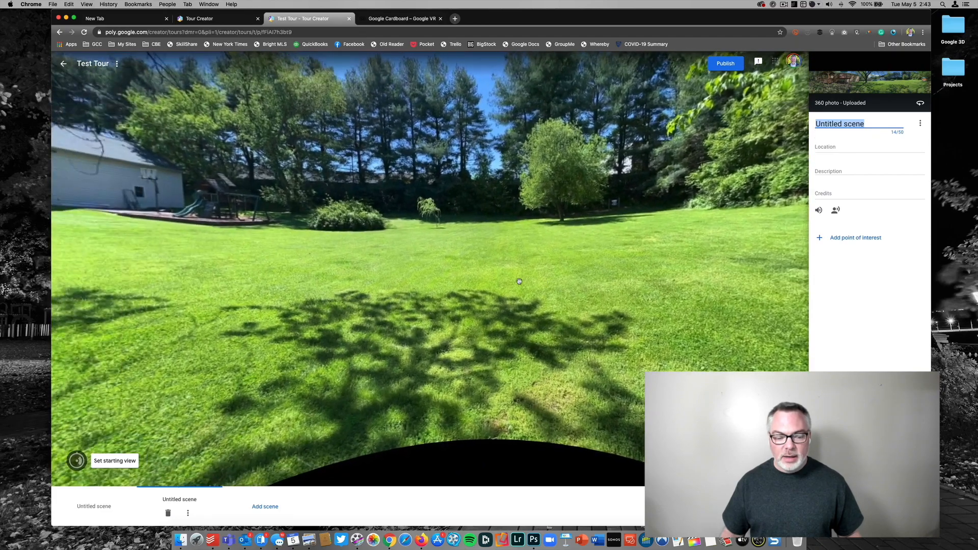
mouse_move(711, 162)
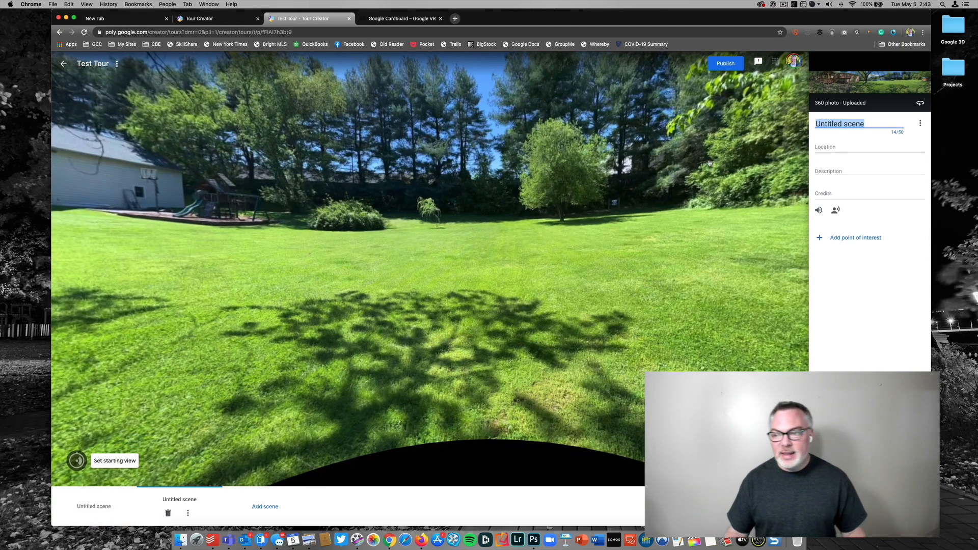
Publish Test Tour with Unlisted visibility and copy its link
click(726, 63)
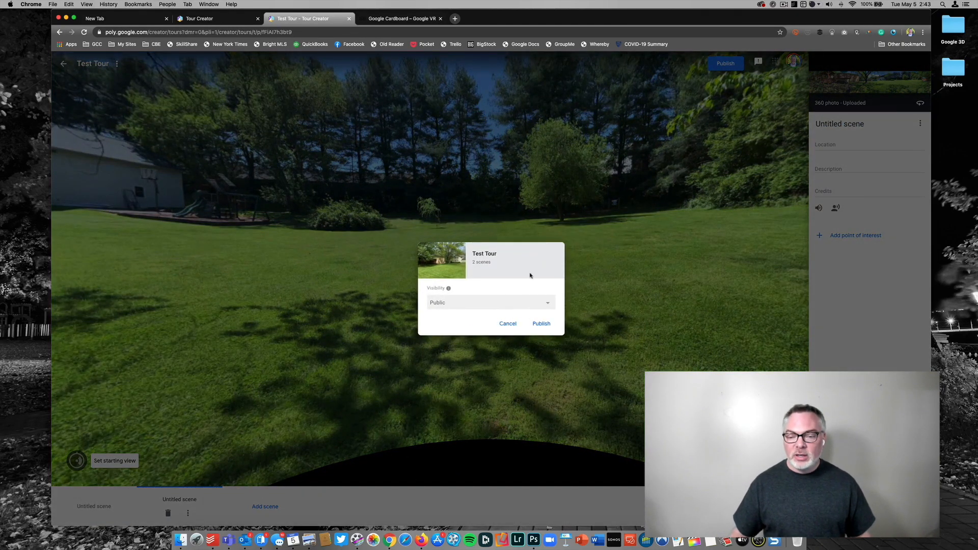
click(490, 303)
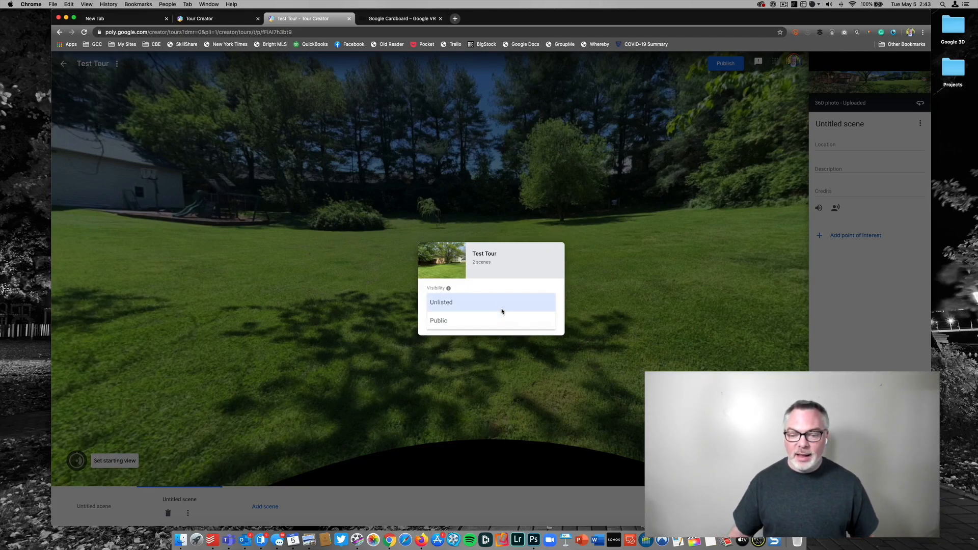
click(441, 302)
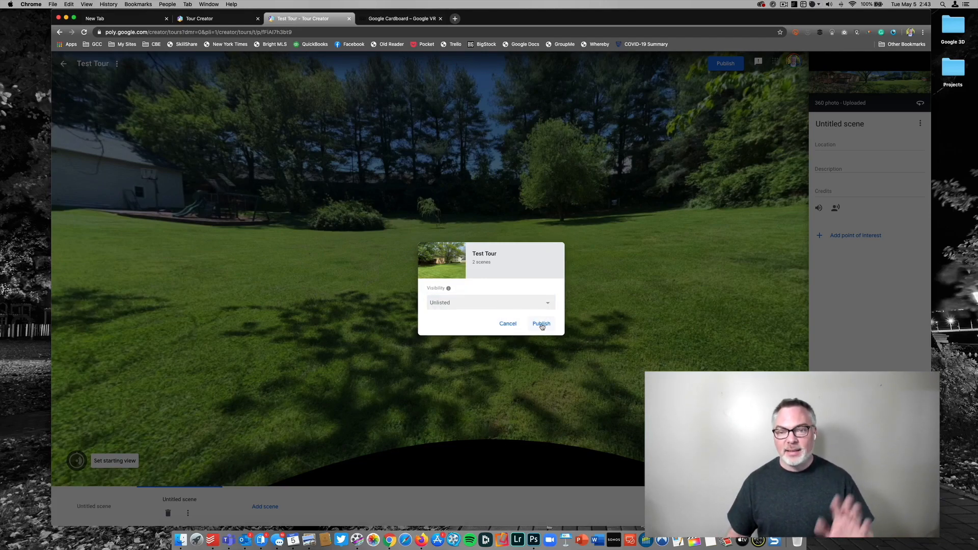
click(541, 323)
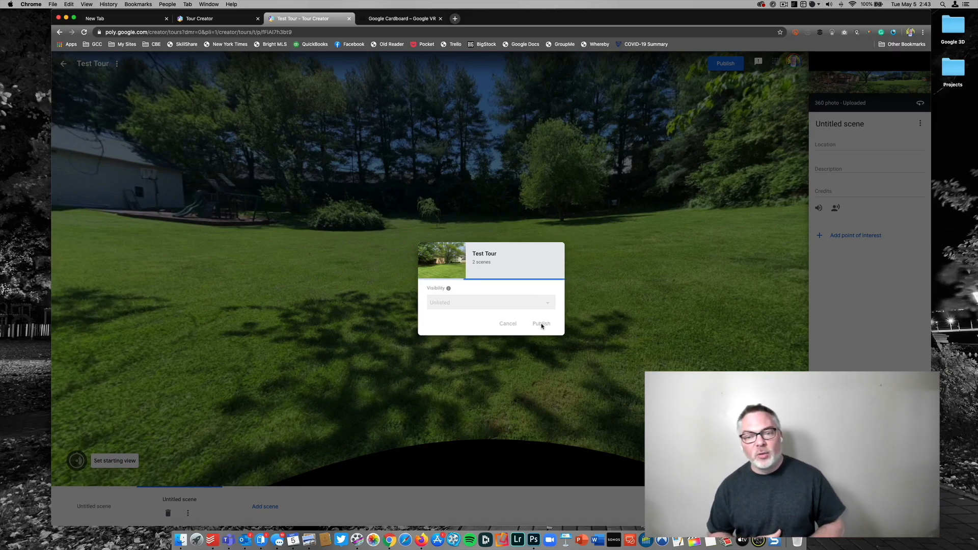
click(541, 323)
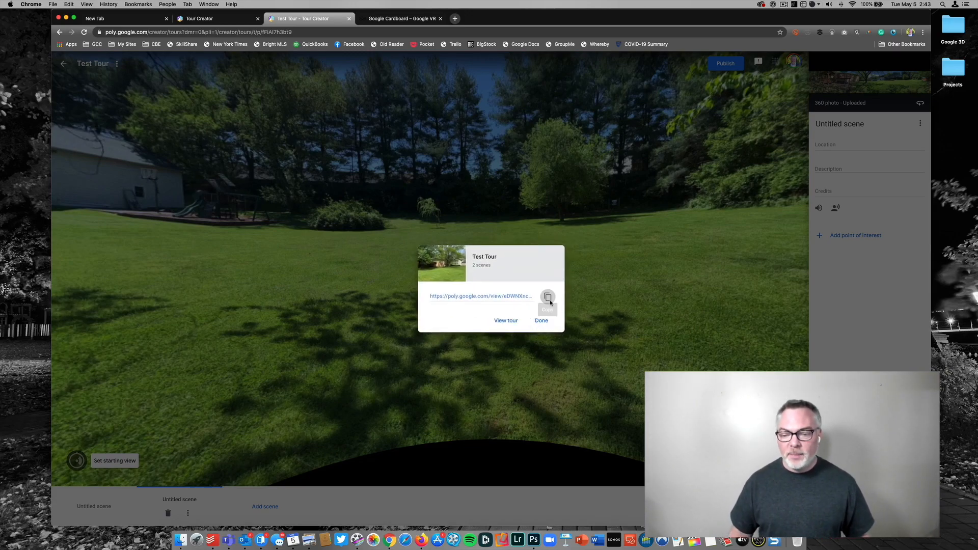
click(507, 320)
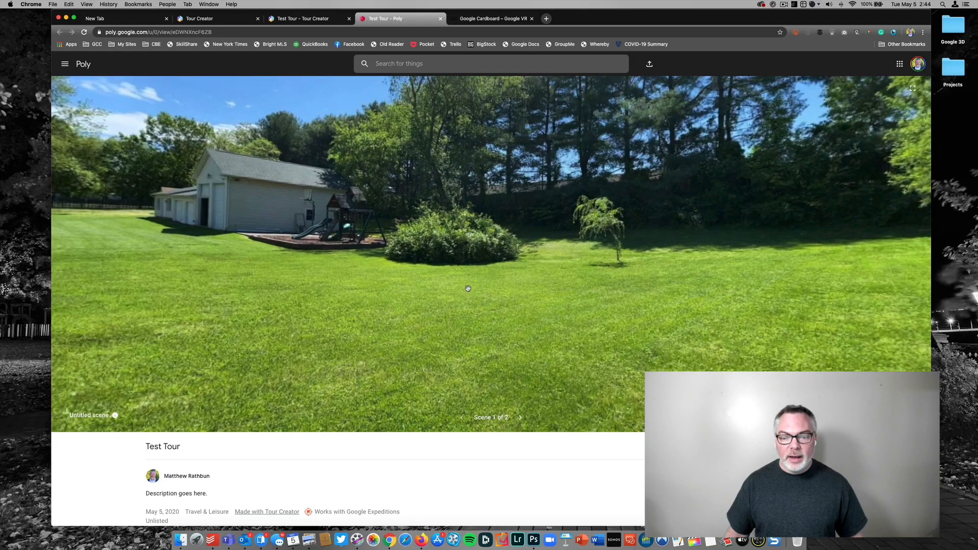
Look around scene 1, view the Matthew's Archery Target point of interest, then advance to scene 2
drag(468, 288, 465, 274)
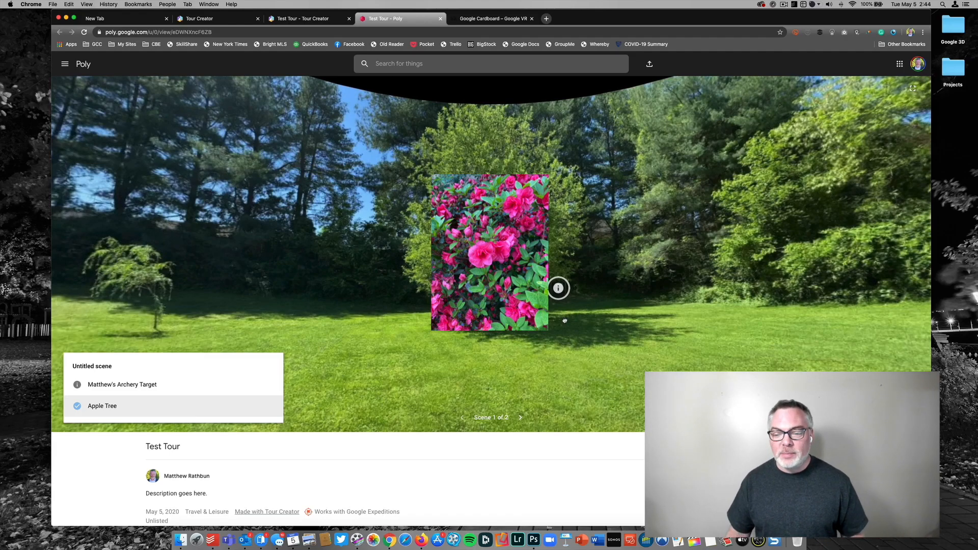
click(123, 384)
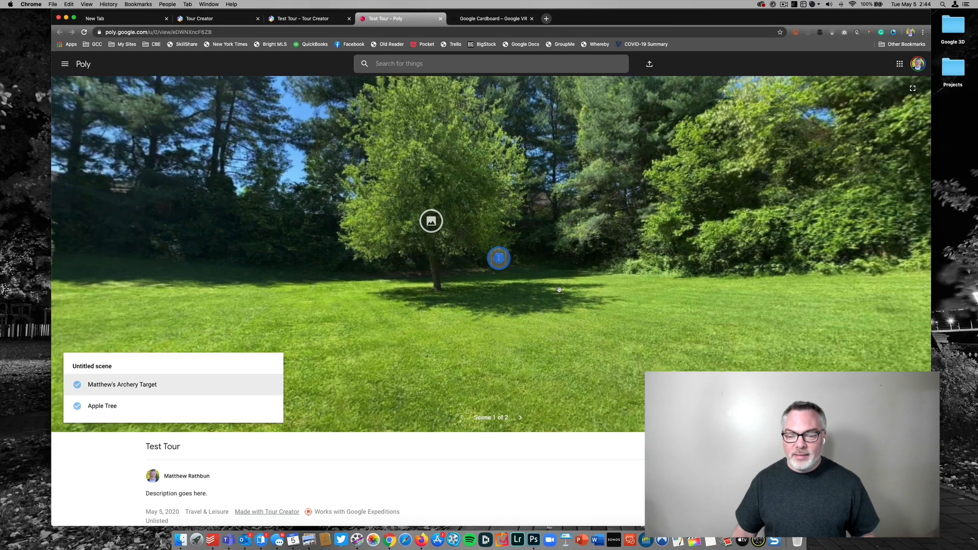
mouse_move(487, 336)
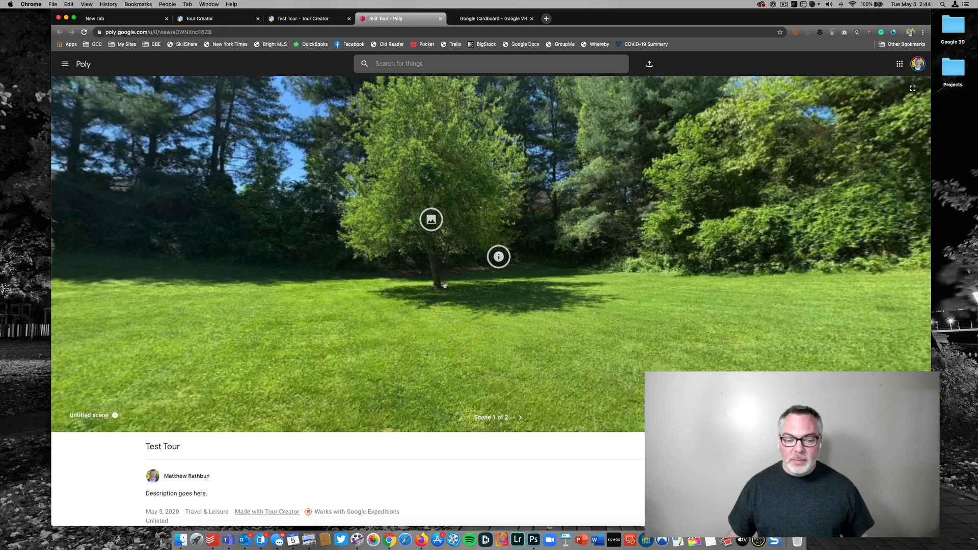
click(520, 418)
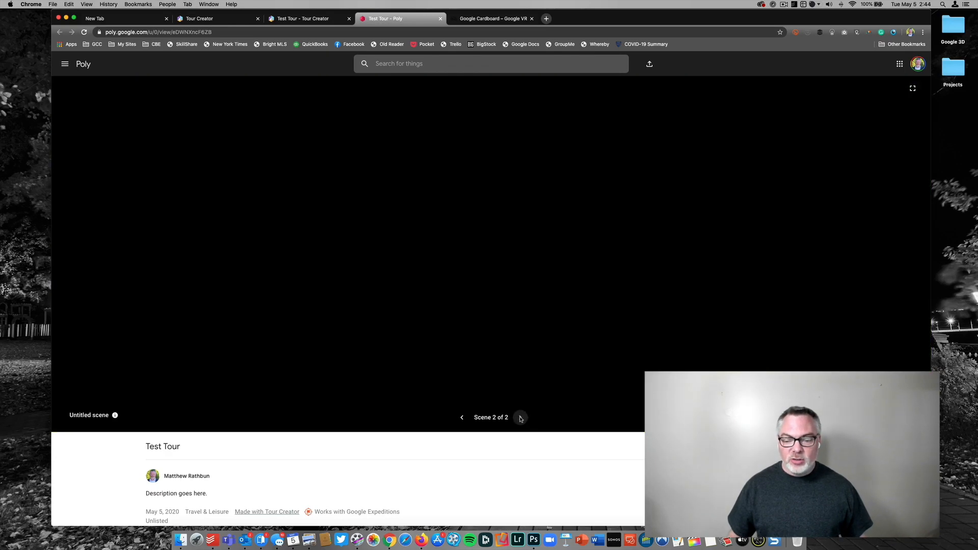
View scene 2's shed panorama and bring up the tour's sharing options with its link
click(521, 418)
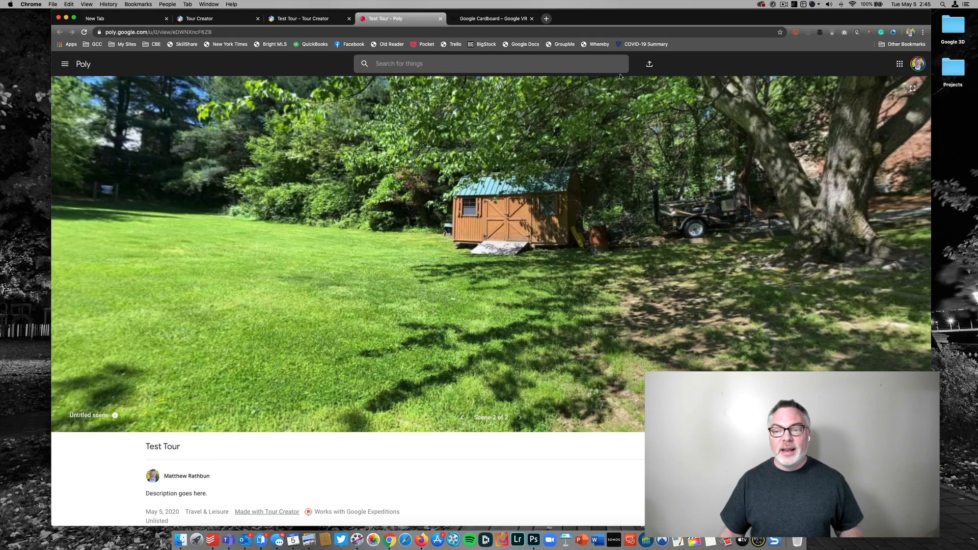
click(649, 63)
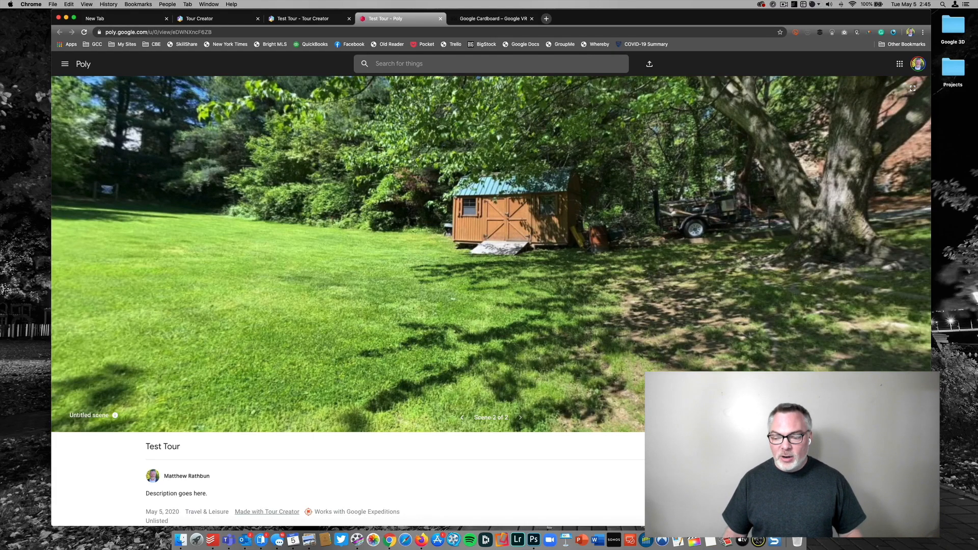
click(650, 63)
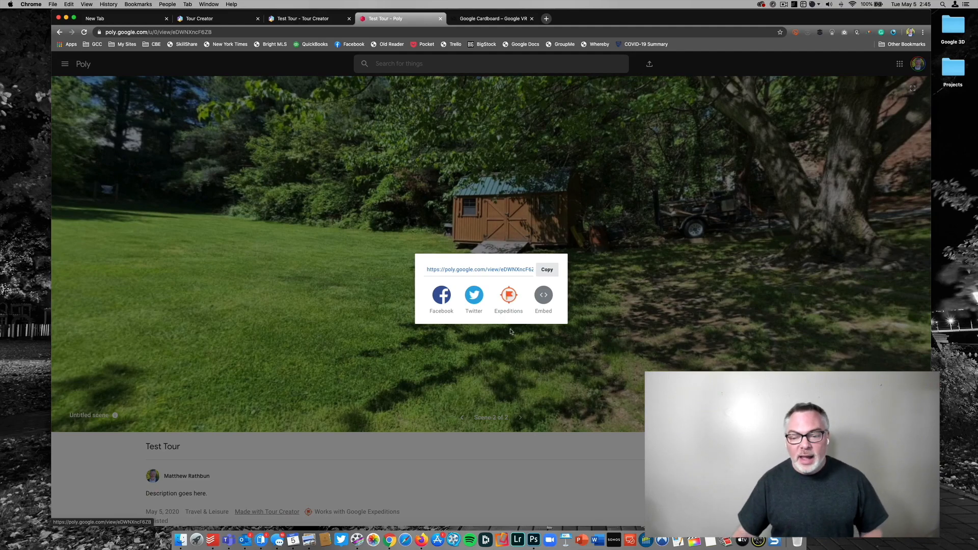